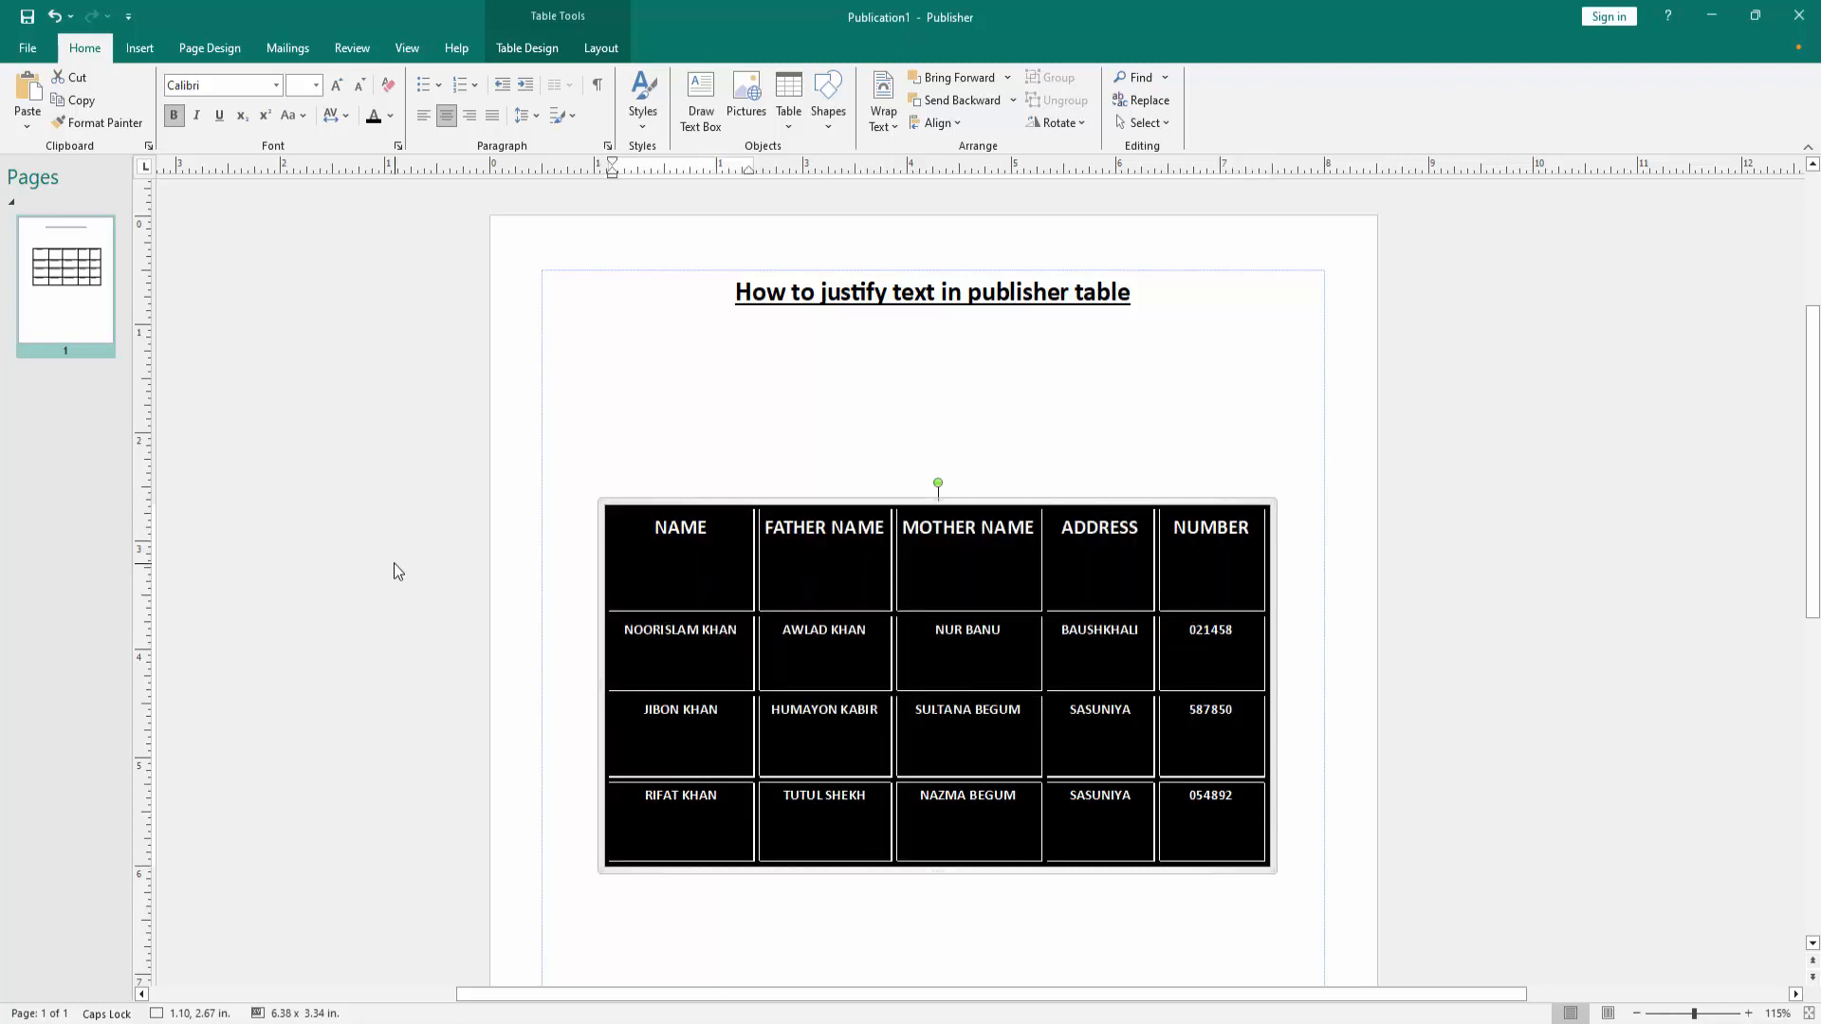
- Show the Table Tools Layout alignment options for the selected names and addresses table
{"action": "left_click", "coordinate": [600, 48]}
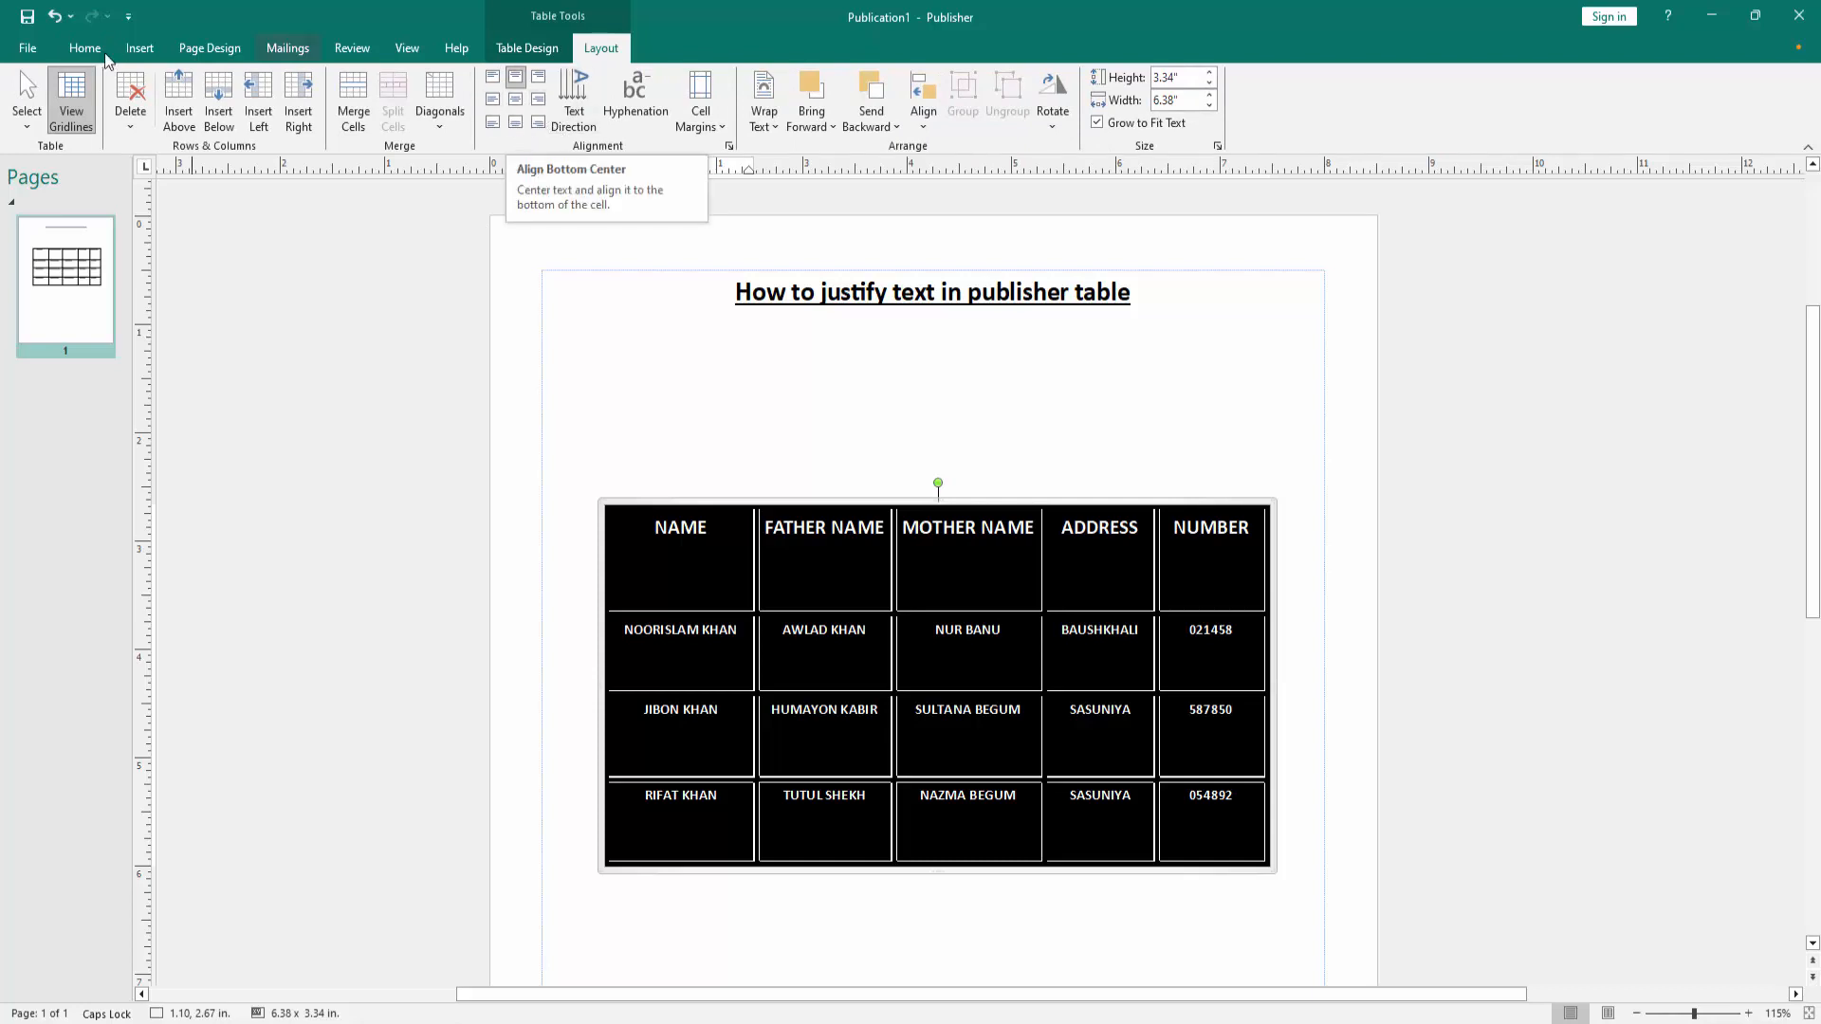
- Justify the text in all table cells from the Home tab, then deselect the table
{"action": "left_click", "coordinate": [83, 47]}
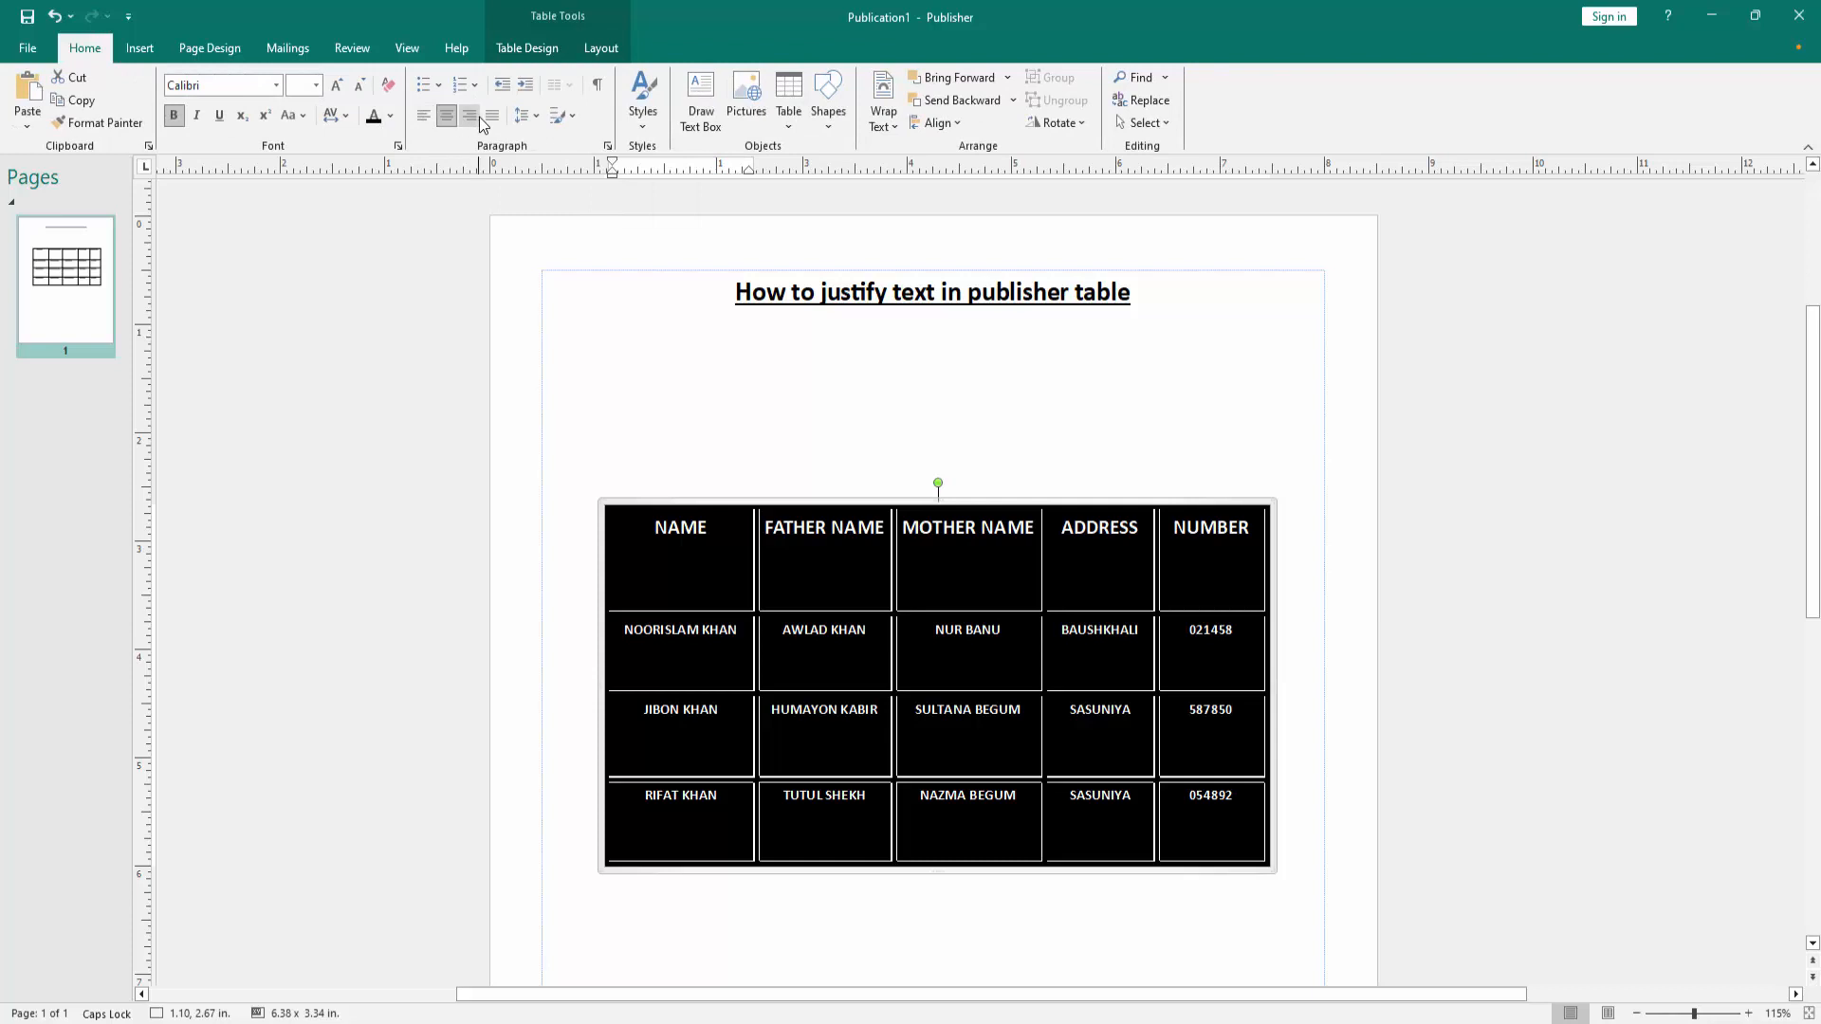
{"action": "left_click", "coordinate": [423, 115]}
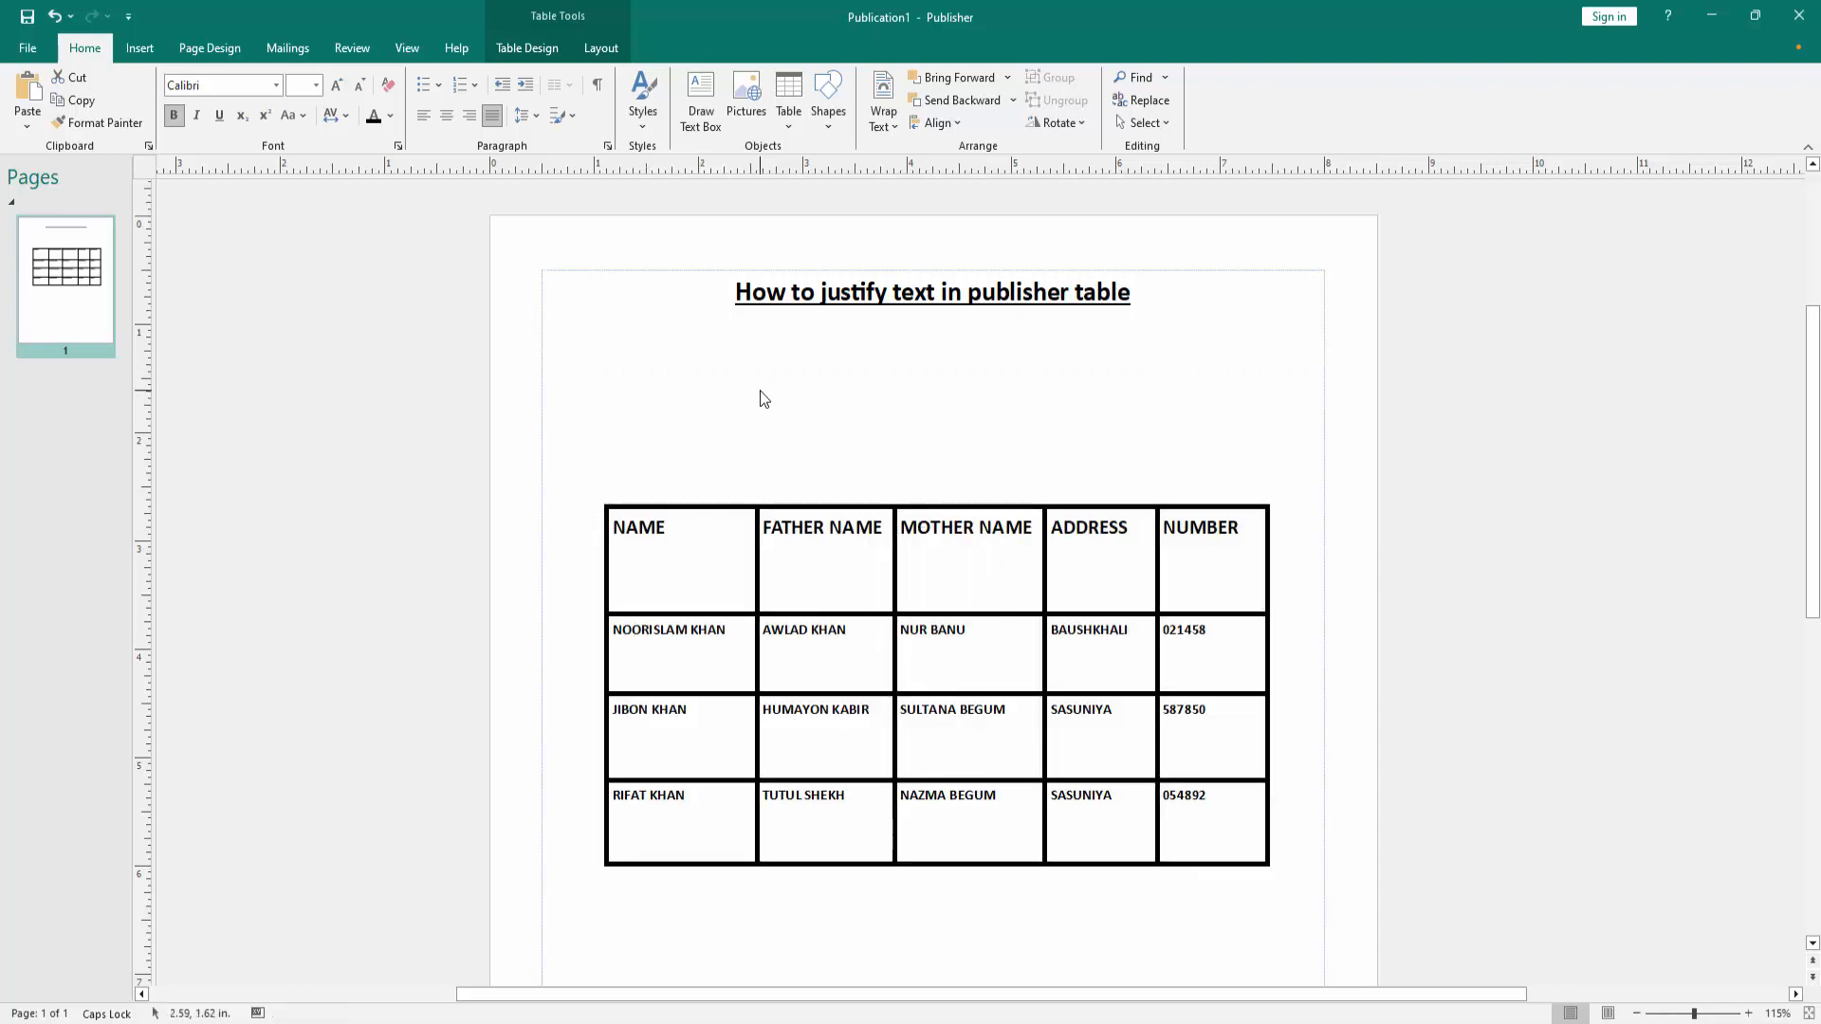
{"action": "left_click", "coordinate": [765, 398]}
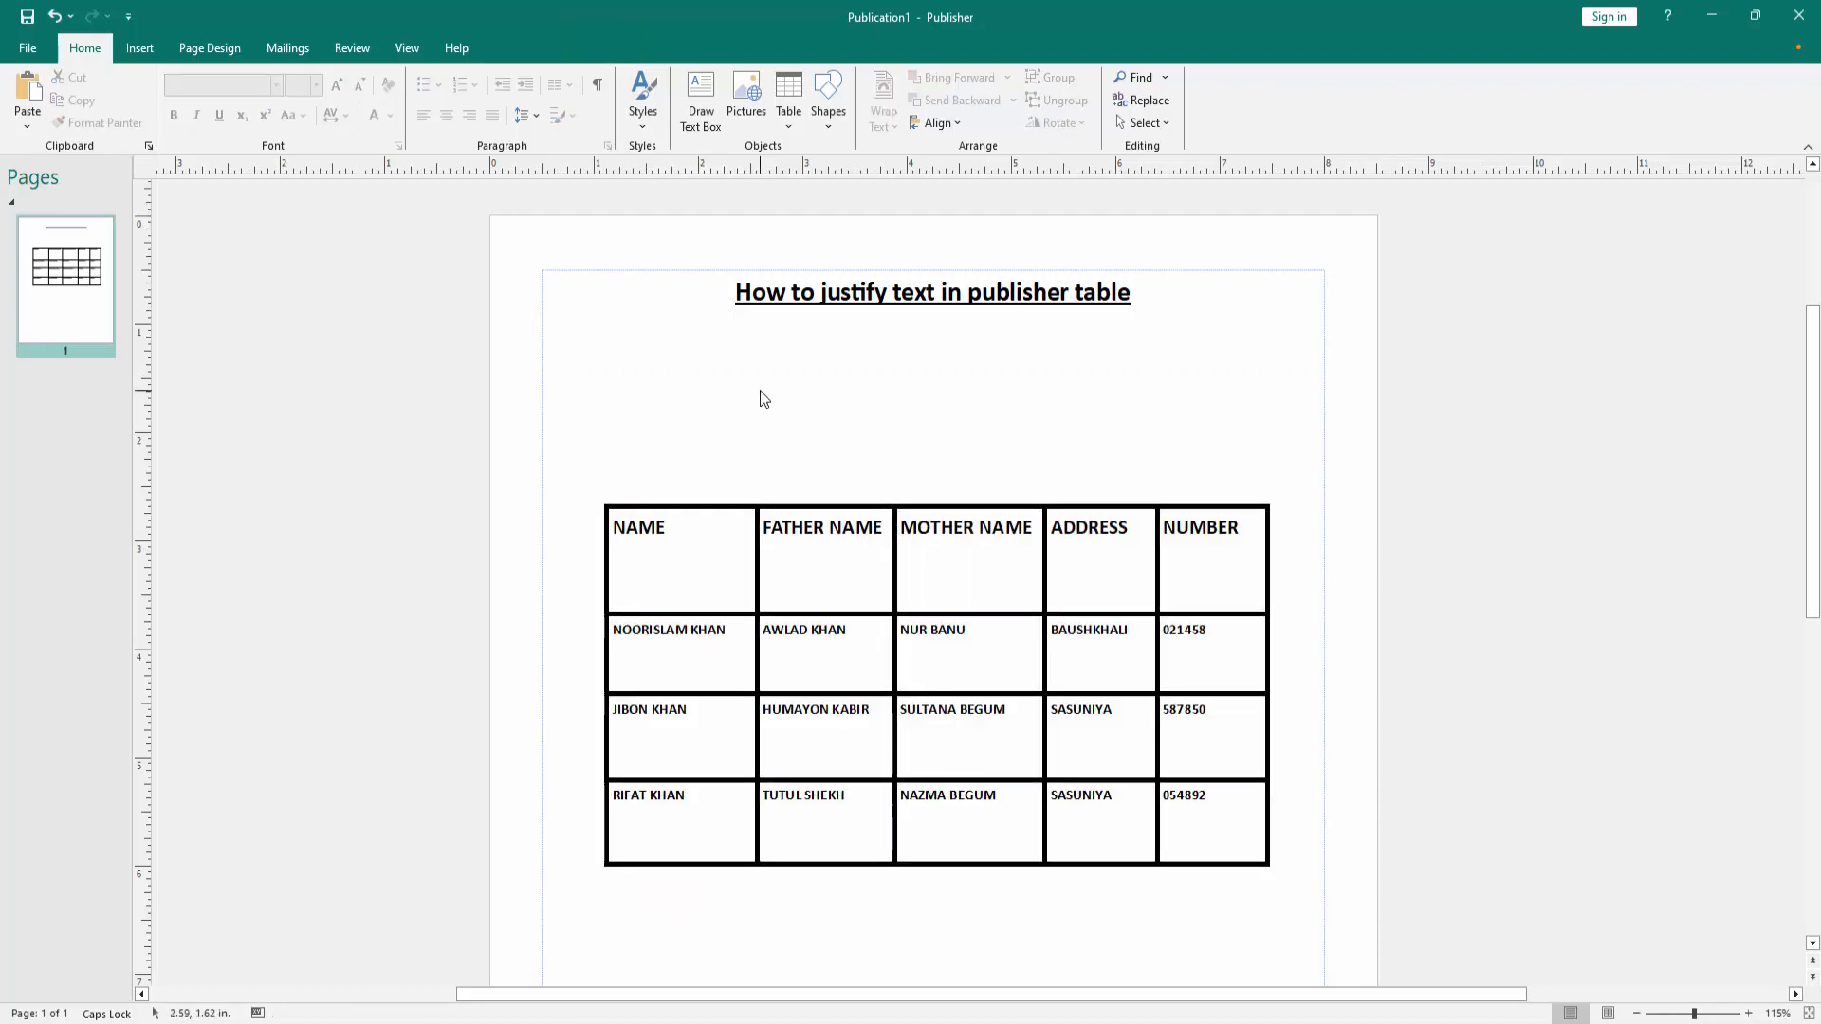